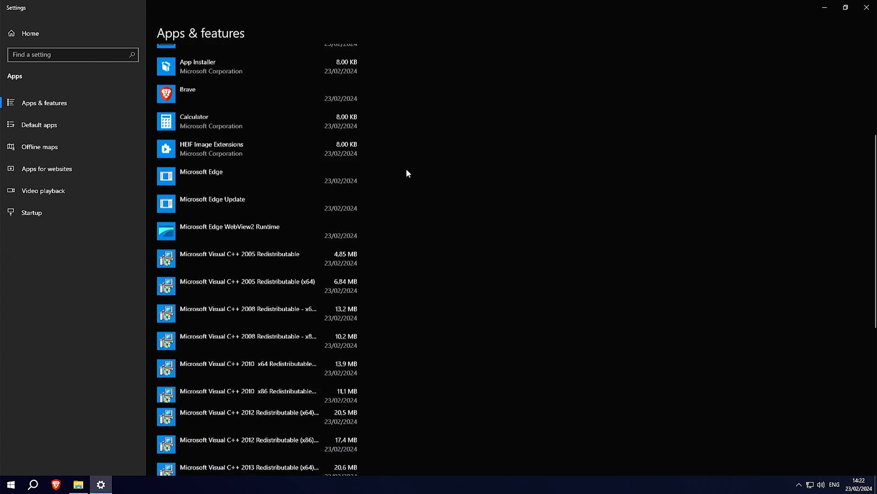
Choose the Defender-disabling option and open Microsoft's 'Create installation media for Windows' guide
{"action": "scroll", "scroll_direction": "down", "scroll_amount": 3}
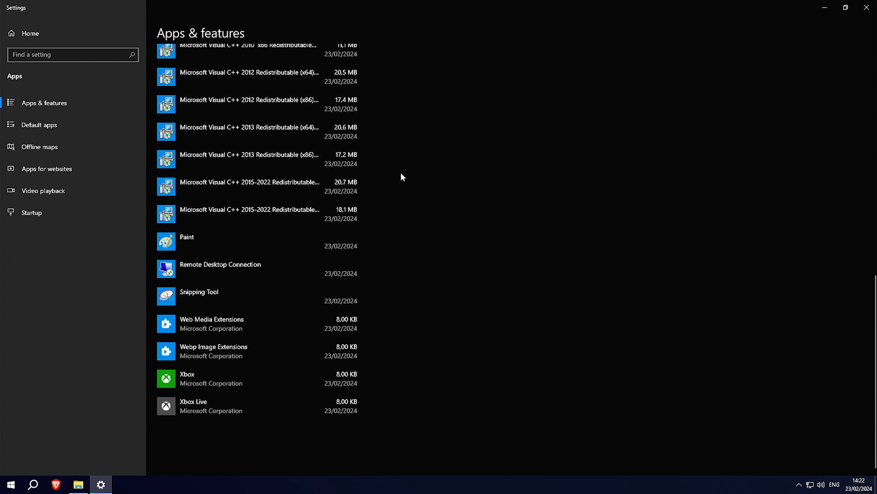
{"action": "scroll", "scroll_direction": "up", "scroll_amount": 3}
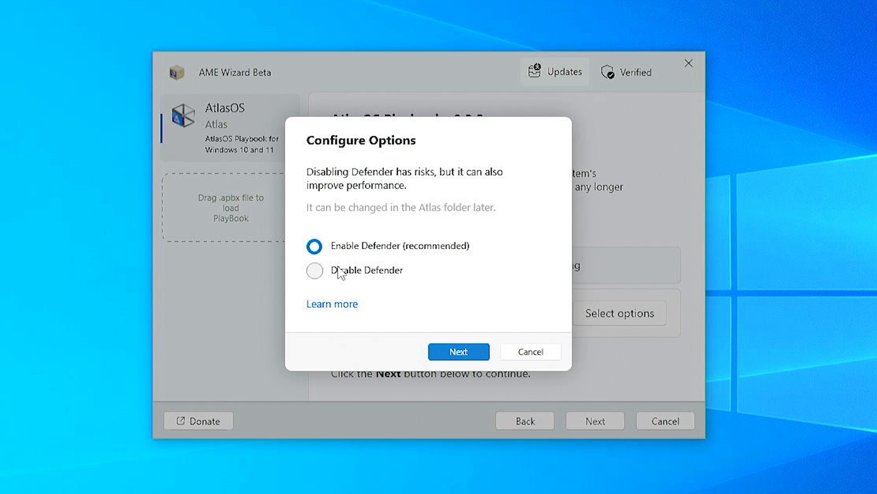
{"action": "left_click", "coordinate": [458, 351]}
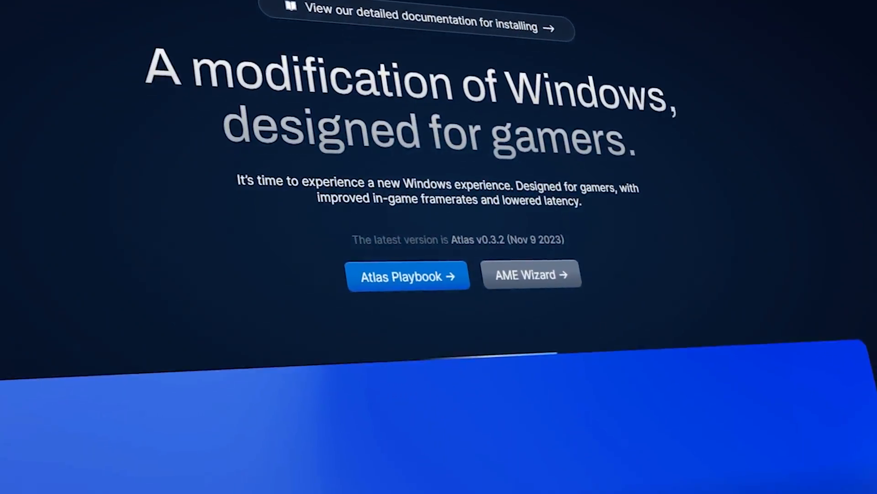
{"action": "scroll", "scroll_direction": "down", "scroll_amount": 3}
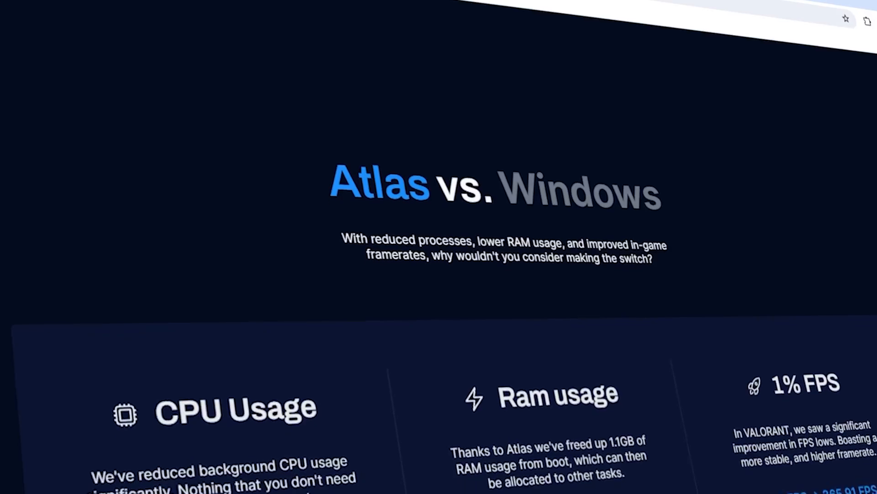
{"action": "scroll", "scroll_direction": "down", "scroll_amount": 3}
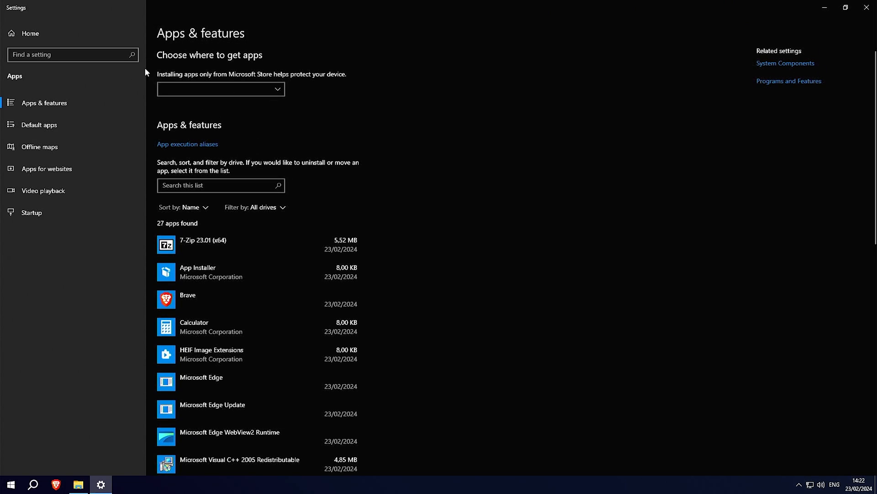
{"action": "scroll", "scroll_direction": "down", "scroll_amount": 3}
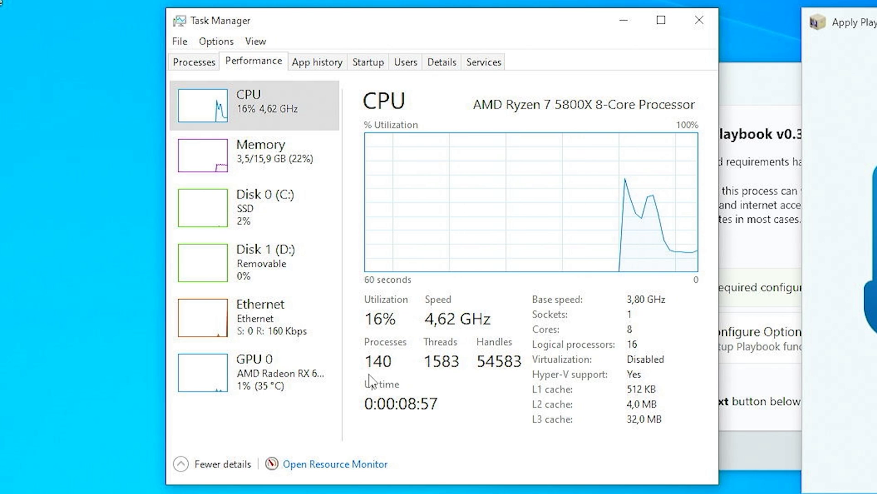
{"action": "mouse_move", "coordinate": [244, 174]}
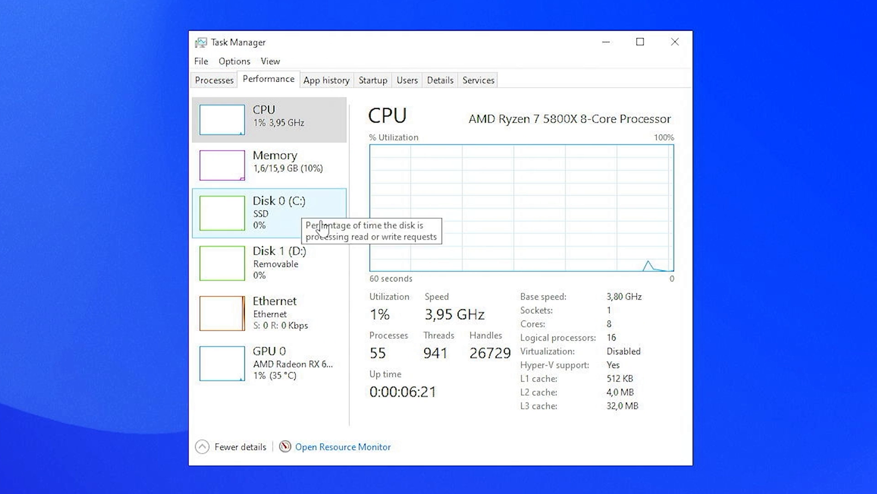
{"action": "mouse_move", "coordinate": [346, 349]}
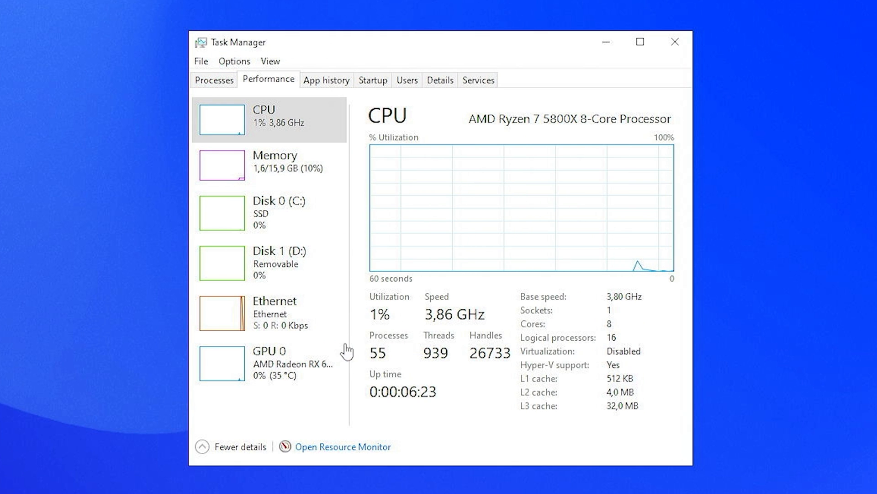
{"action": "mouse_move", "coordinate": [375, 246]}
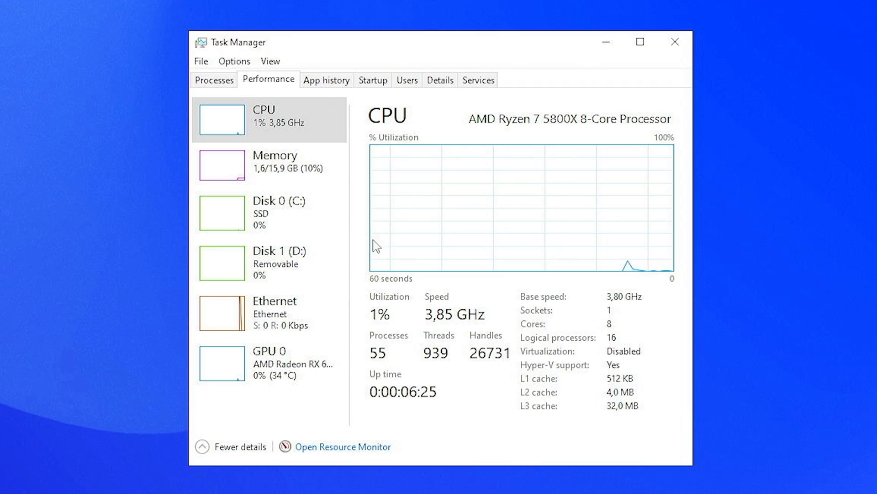
{"action": "left_click", "coordinate": [274, 162]}
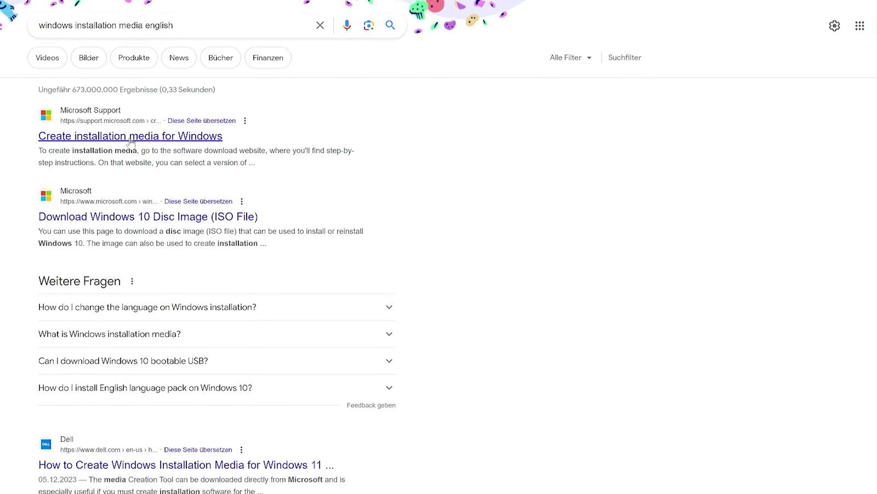
{"action": "left_click", "coordinate": [129, 136]}
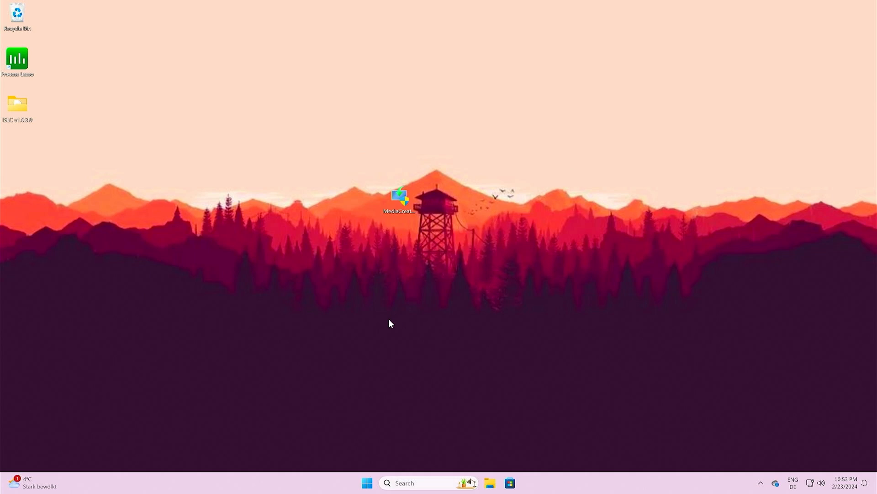
Start a Windows 10 Pro install in Media Creation Tool with recommended options
{"action": "double_click", "coordinate": [399, 196]}
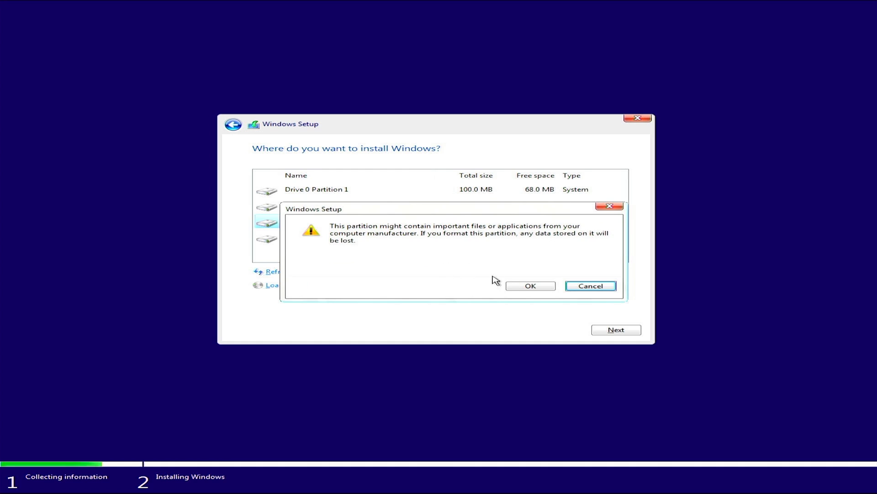
{"action": "left_click", "coordinate": [529, 285]}
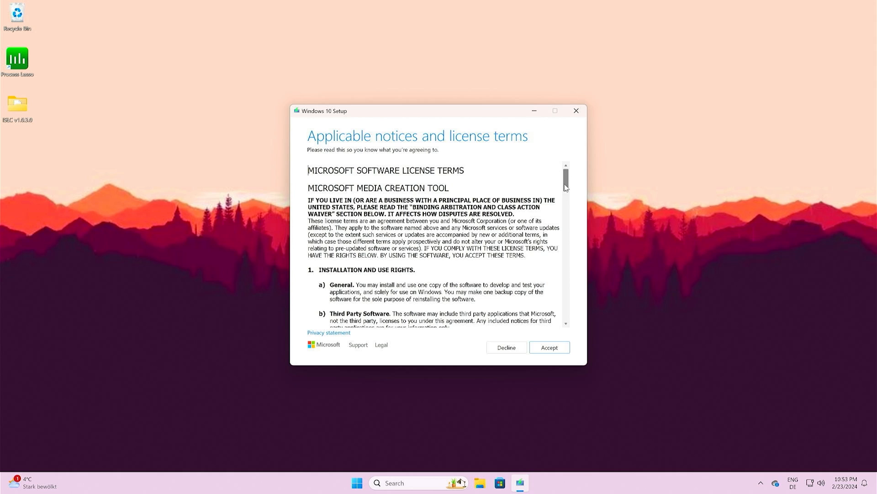
{"action": "left_click", "coordinate": [549, 347]}
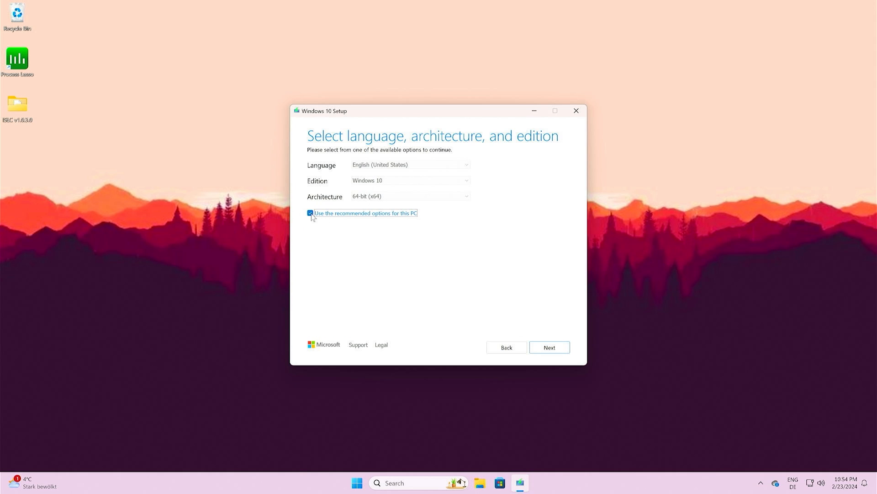
{"action": "left_click", "coordinate": [549, 347]}
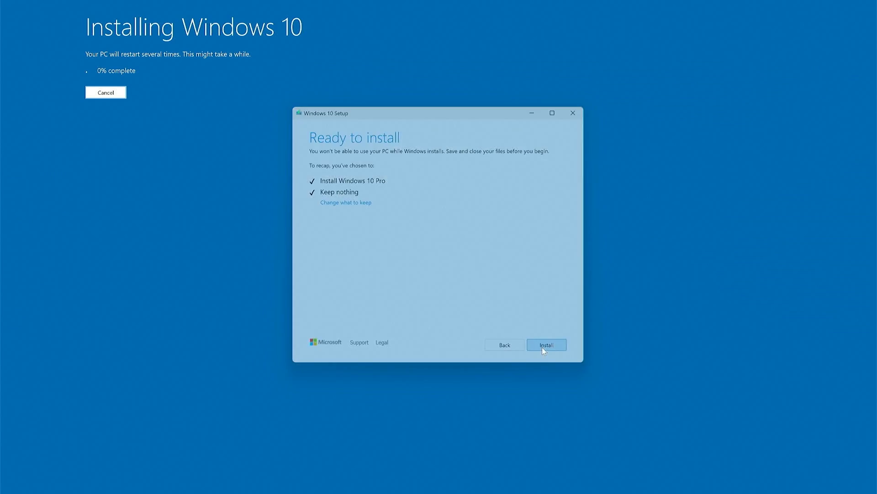
{"action": "left_click", "coordinate": [546, 344]}
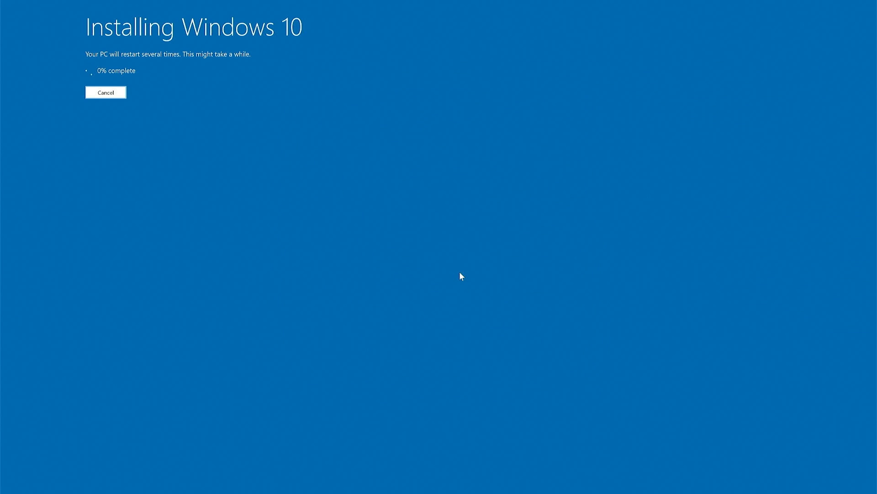
Quit Windows 10 Setup and download AME Wizard from atlasos.net
{"action": "left_click", "coordinate": [105, 92]}
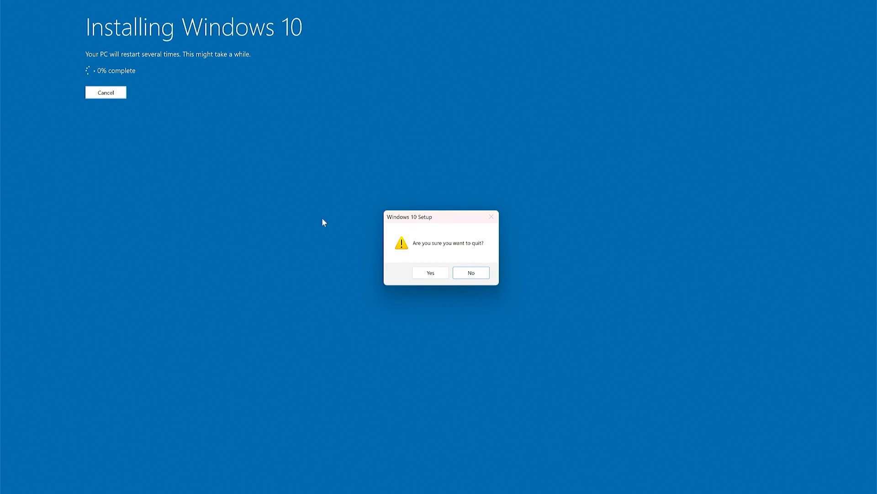
{"action": "left_click", "coordinate": [430, 272]}
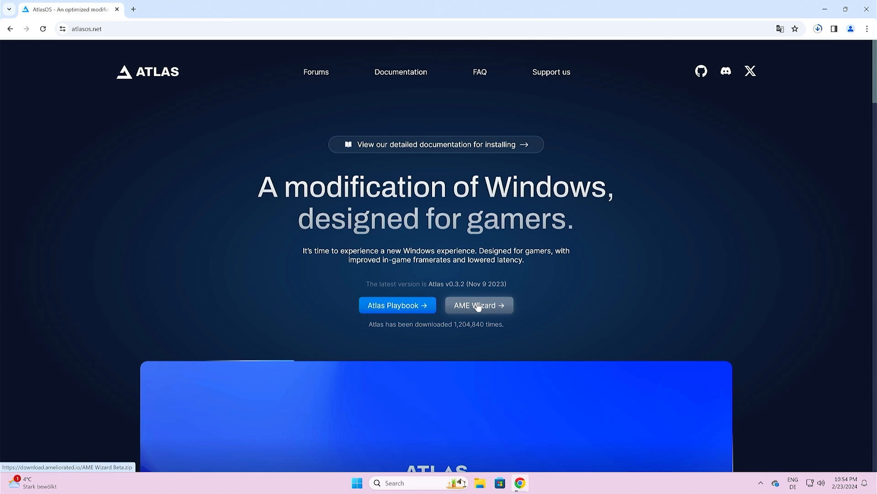
{"action": "left_click", "coordinate": [478, 304]}
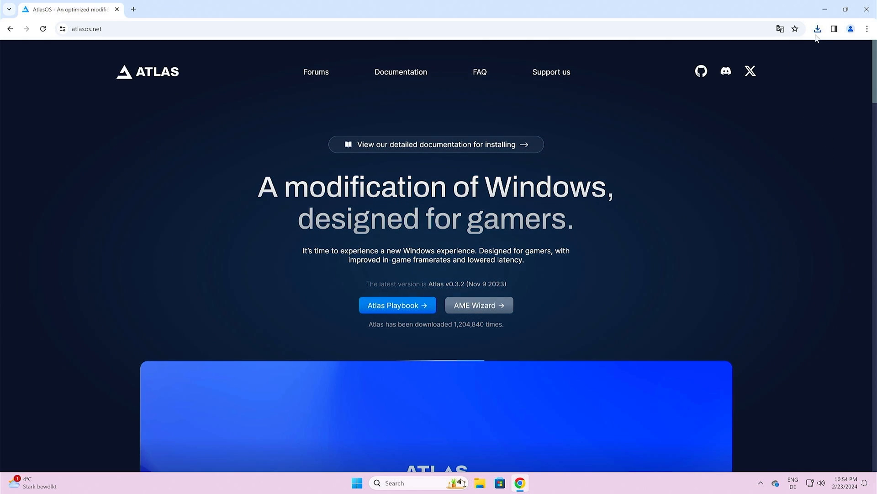
{"action": "left_click", "coordinate": [843, 9]}
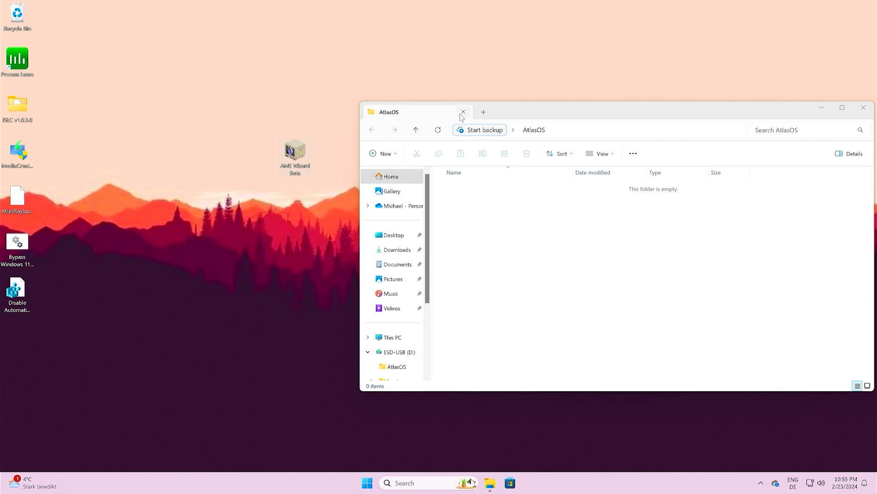
Close the empty AtlasOS folder on the ESD-USB (D:) drive
{"action": "left_click", "coordinate": [463, 112]}
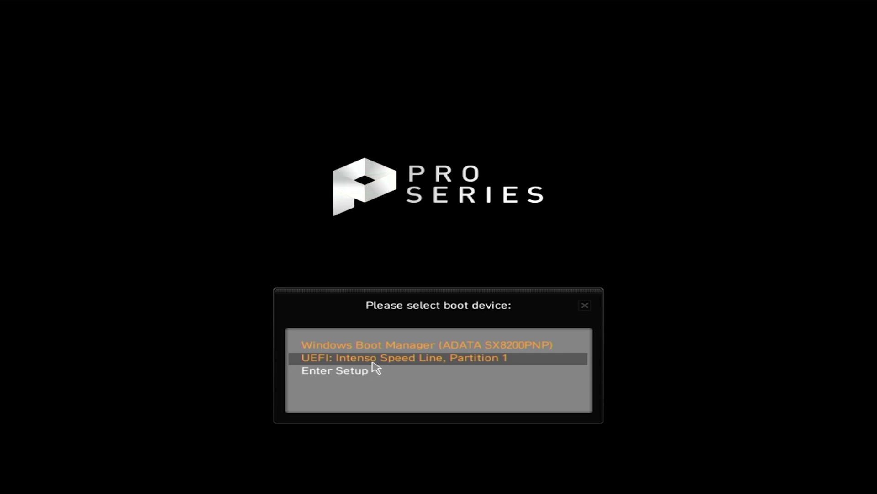
Accept the language settings and select Windows 10 Pro as the edition
{"action": "left_click", "coordinate": [405, 357]}
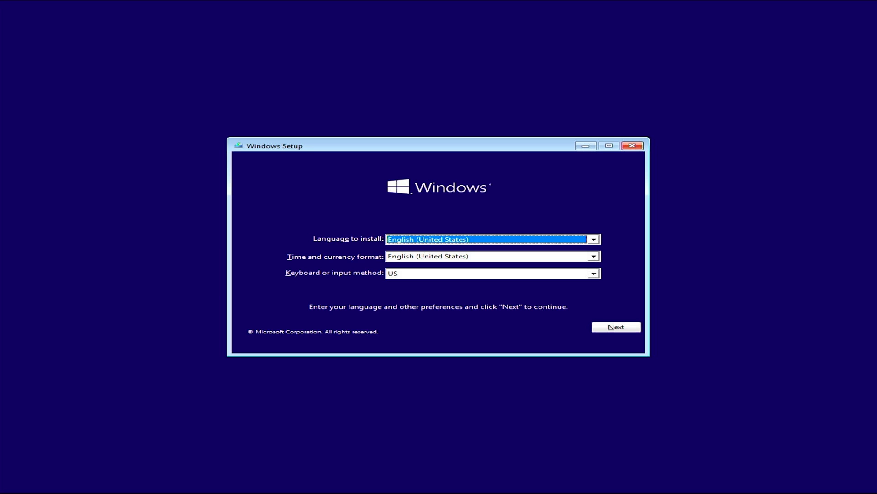
{"action": "left_click", "coordinate": [615, 326]}
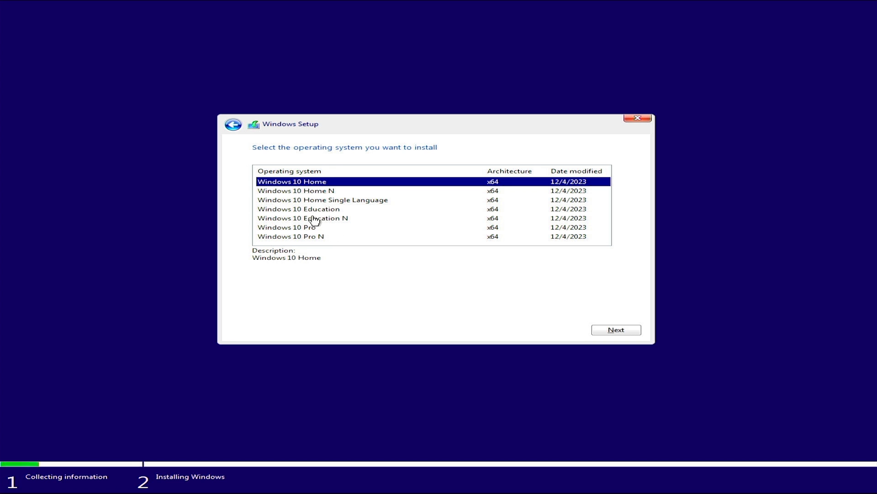
{"action": "mouse_move", "coordinate": [318, 235]}
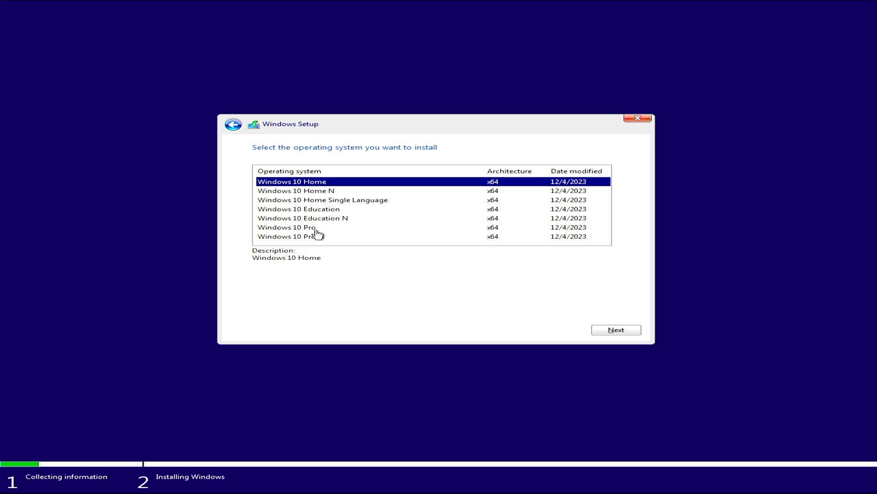
{"action": "left_click", "coordinate": [292, 227]}
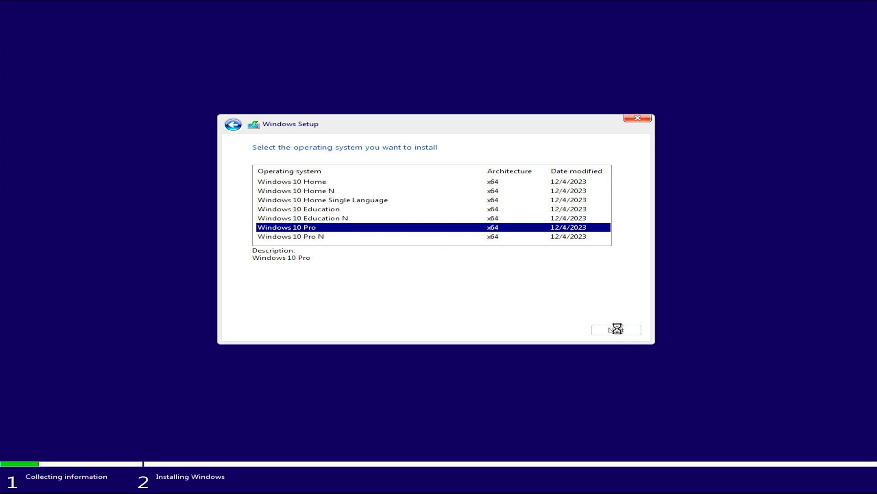
{"action": "left_click", "coordinate": [616, 330]}
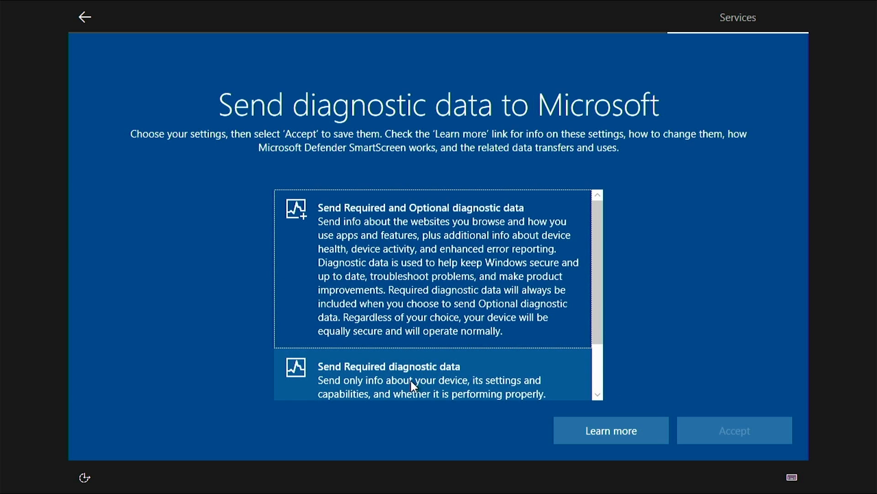
Choose to send only required diagnostic data and accept
{"action": "left_click", "coordinate": [392, 379]}
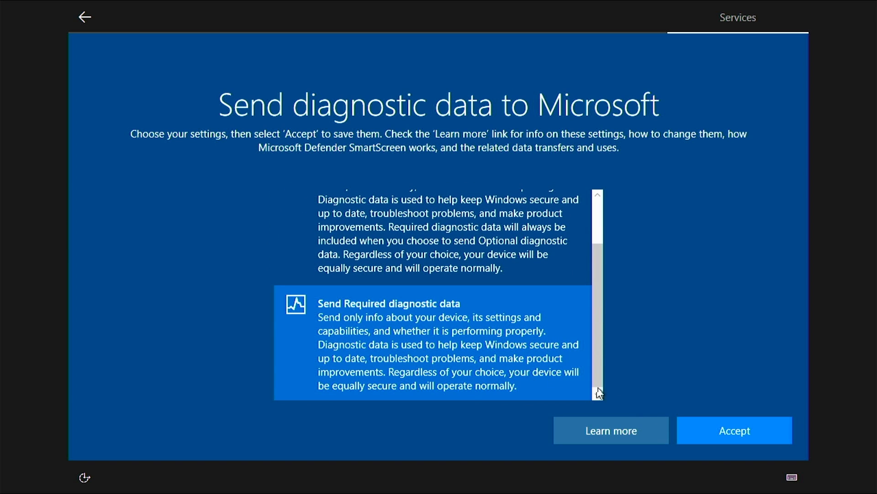
{"action": "scroll", "scroll_direction": "down", "scroll_amount": 3}
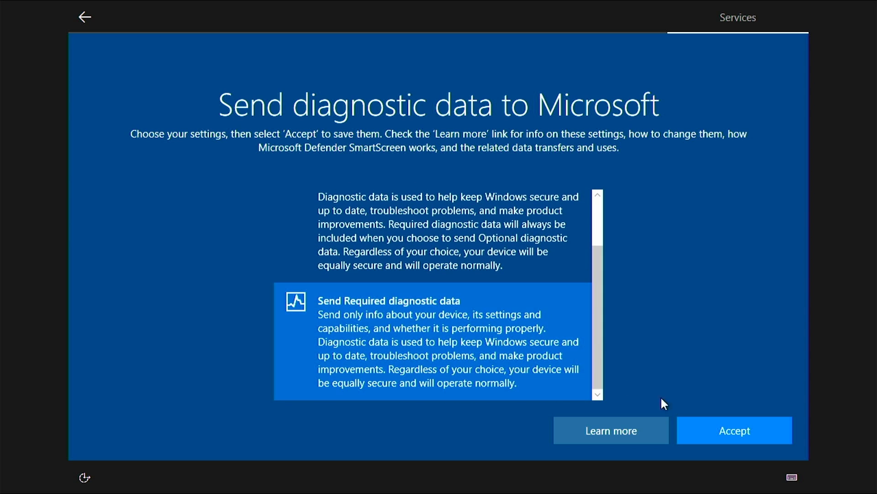
{"action": "left_click", "coordinate": [734, 429]}
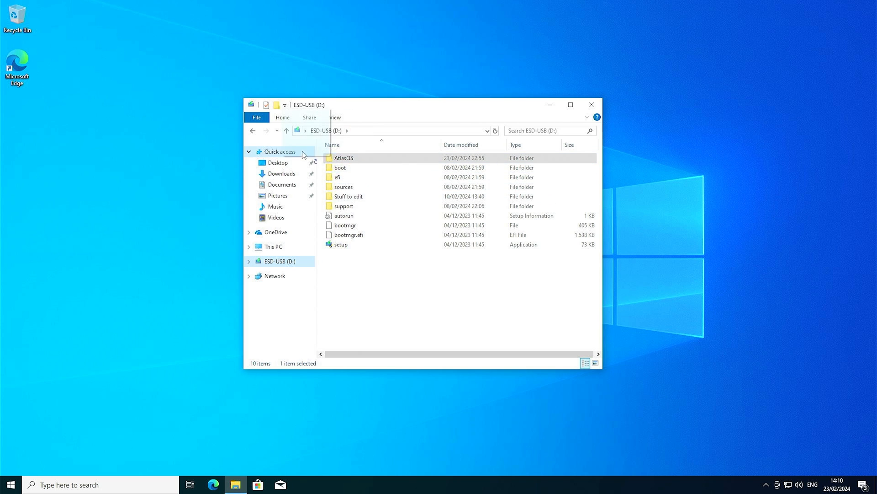
Copy AtlasOS to the desktop and merge its Disable Automatic Driver Installation registry file
{"action": "left_click_drag", "start_coordinate": [343, 157], "coordinate": [225, 155]}
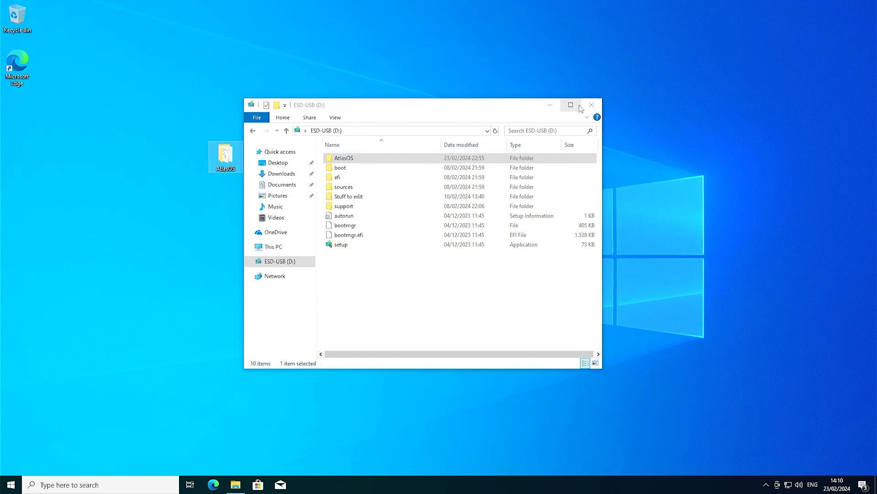
{"action": "double_click", "coordinate": [344, 157]}
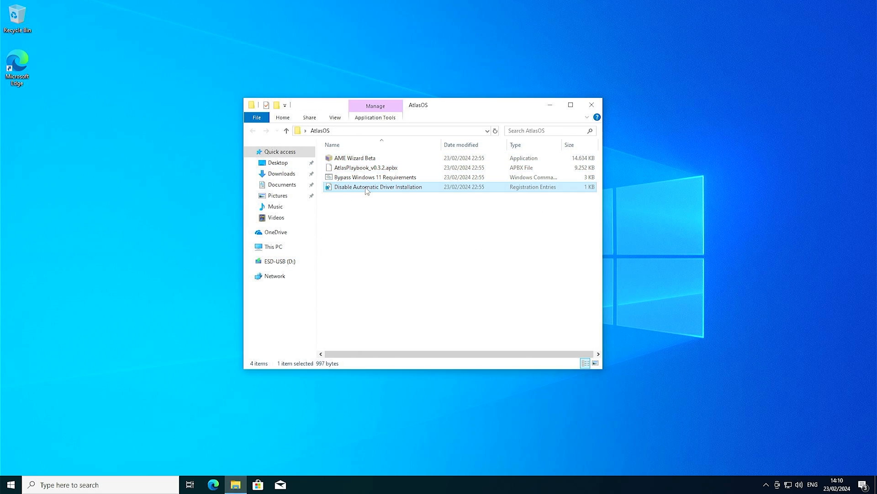
{"action": "double_click", "coordinate": [378, 186]}
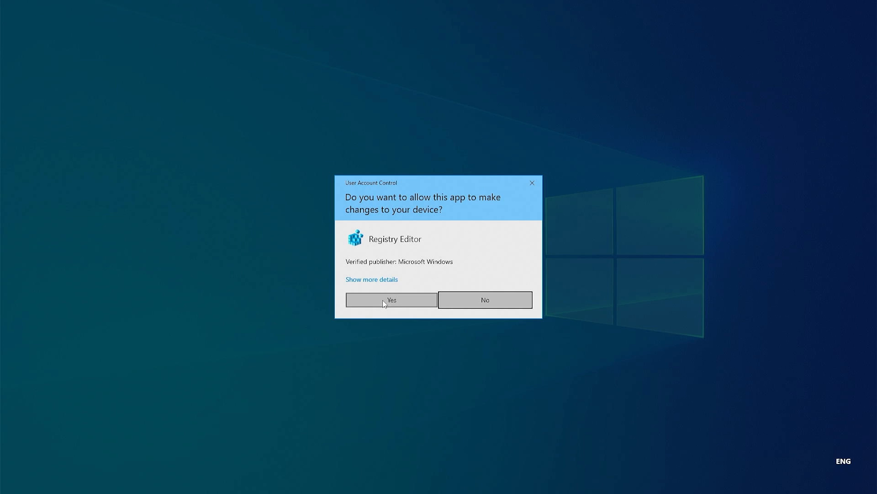
{"action": "left_click", "coordinate": [391, 300]}
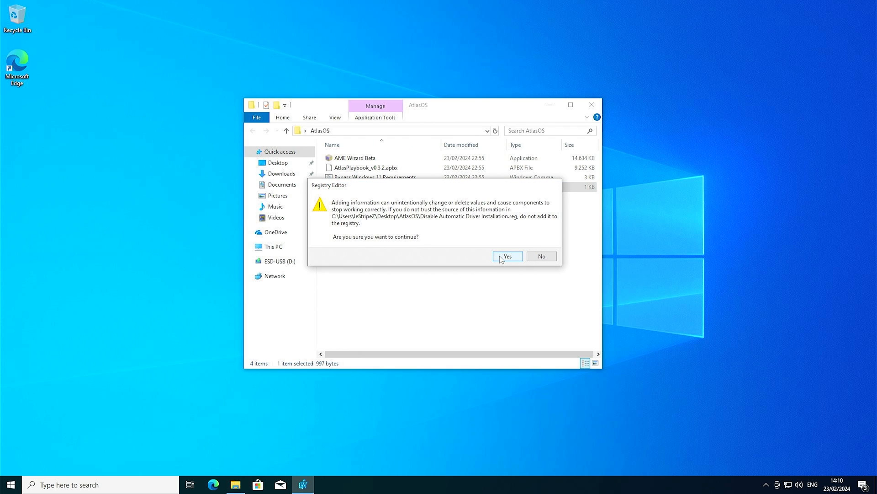
{"action": "left_click", "coordinate": [506, 256]}
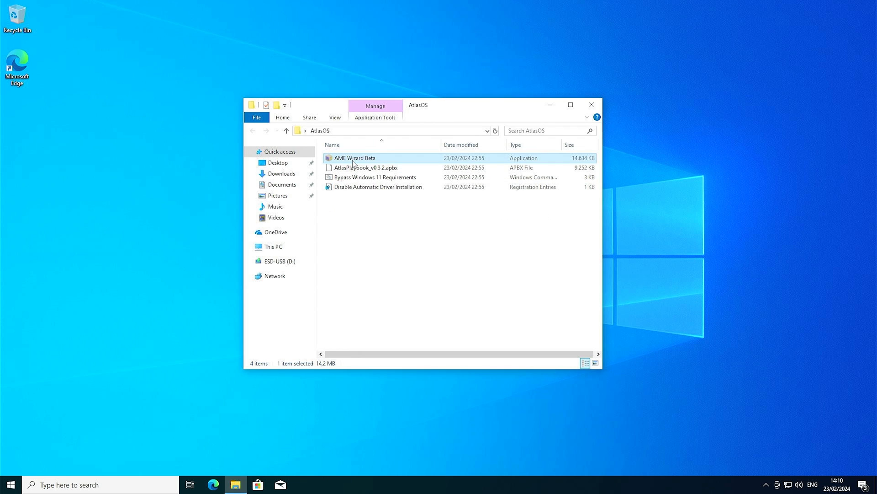
Launch AME Wizard Beta and load AtlasPlaybook_v0.3.2.apbx from the Desktop
{"action": "double_click", "coordinate": [354, 158]}
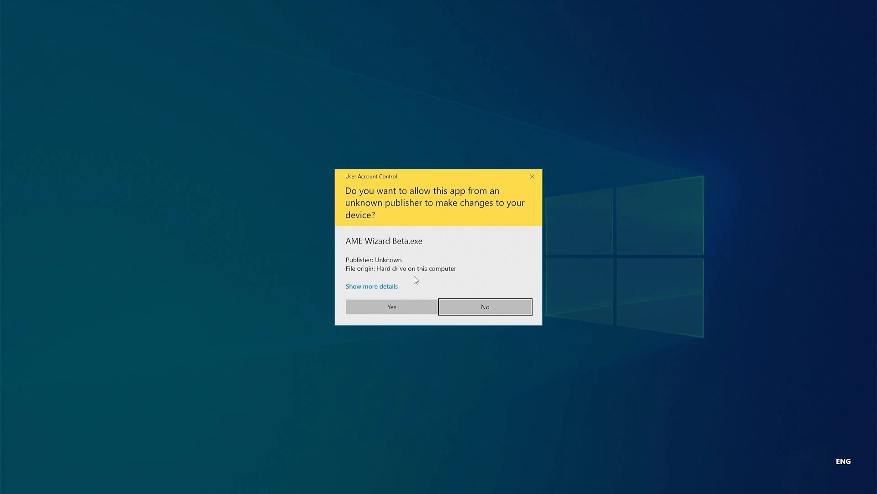
{"action": "left_click", "coordinate": [391, 307]}
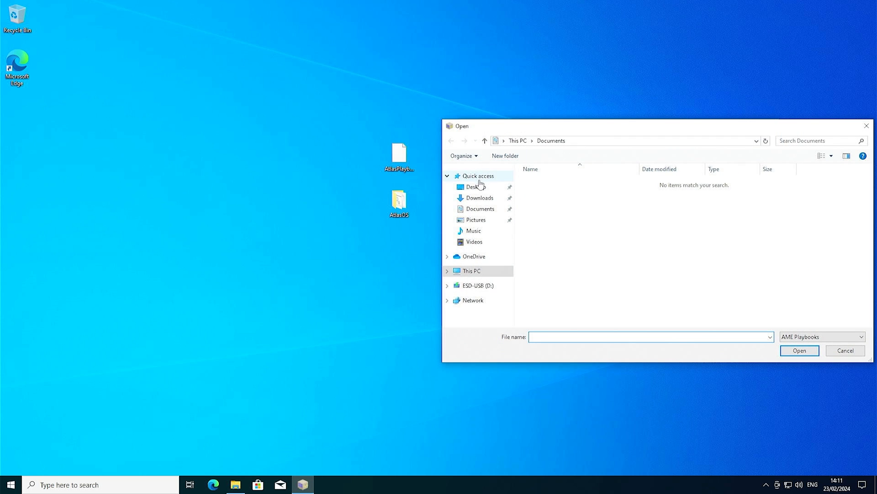
{"action": "left_click", "coordinate": [475, 187]}
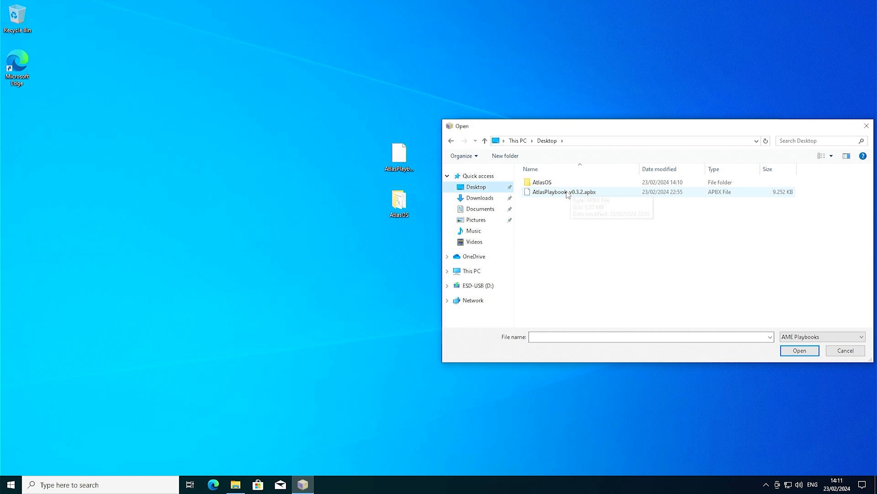
{"action": "left_click", "coordinate": [564, 191]}
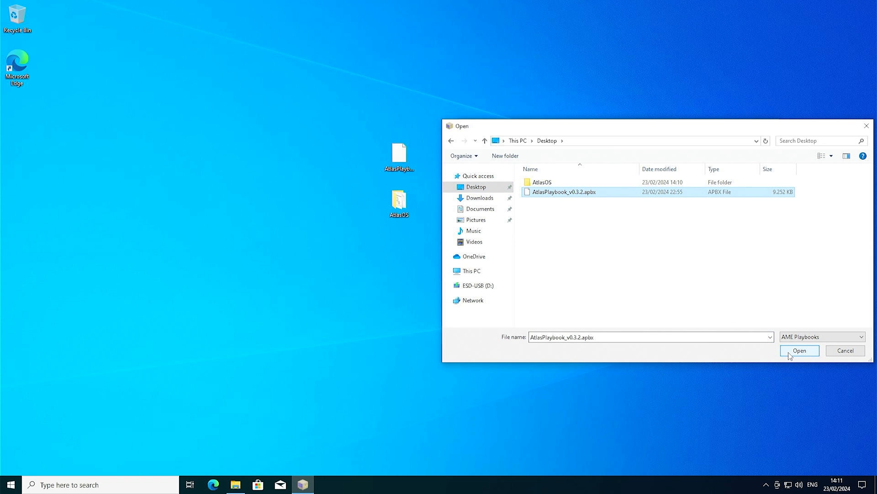
{"action": "left_click", "coordinate": [799, 350]}
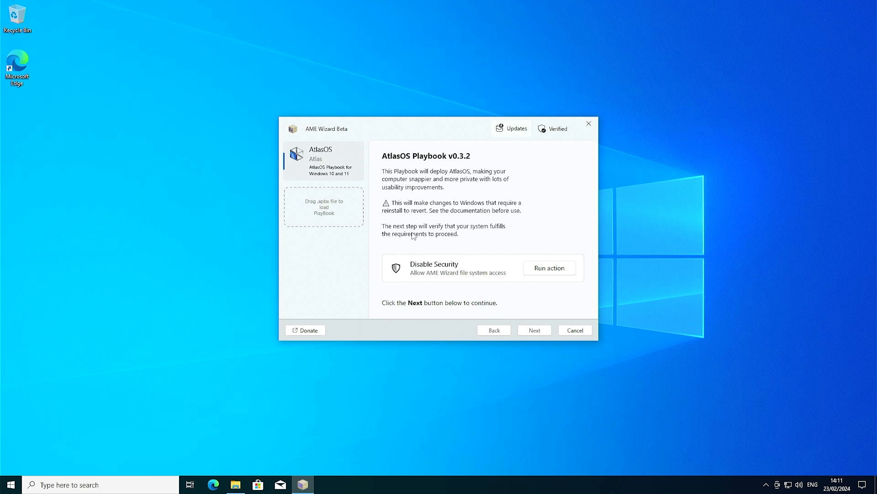
{"action": "mouse_move", "coordinate": [540, 271]}
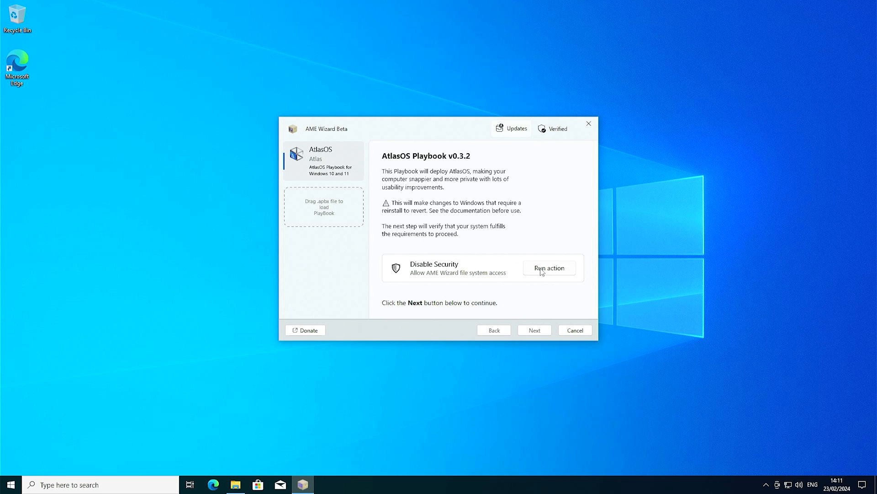
Turn off real-time and cloud-delivered protection in Windows Security, then return to AME Wizard
{"action": "left_click", "coordinate": [548, 267]}
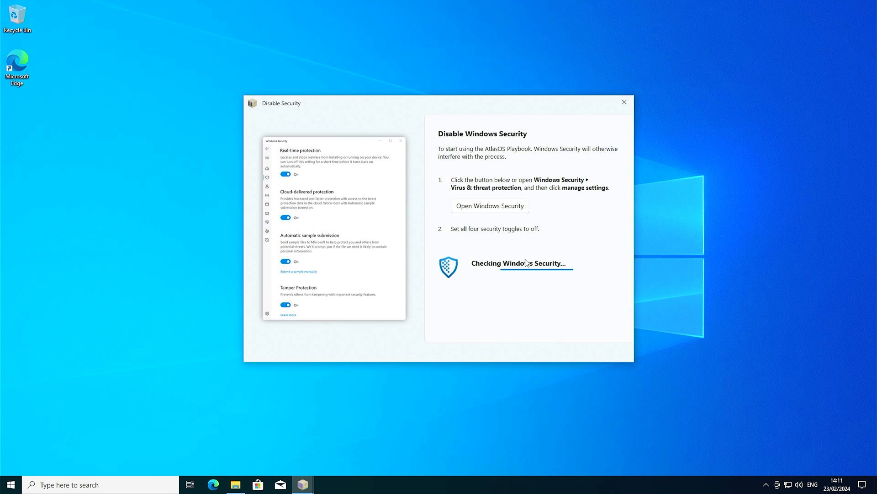
{"action": "left_click", "coordinate": [489, 205]}
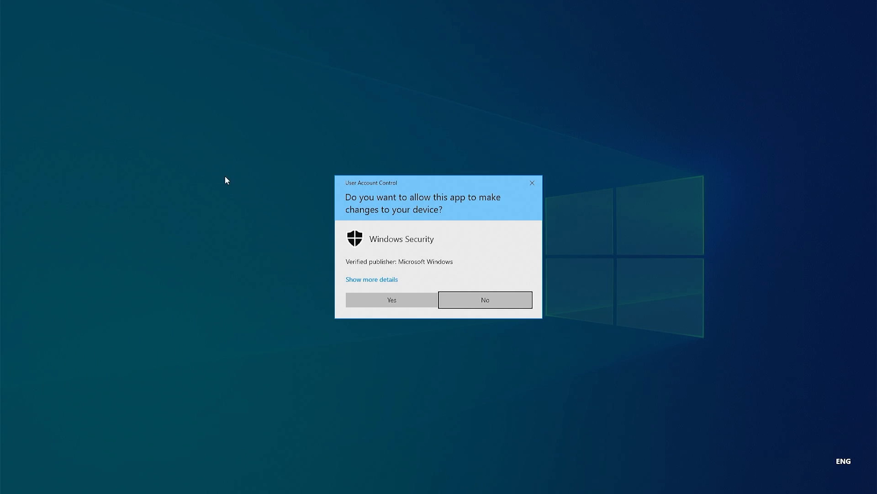
{"action": "left_click", "coordinate": [391, 299]}
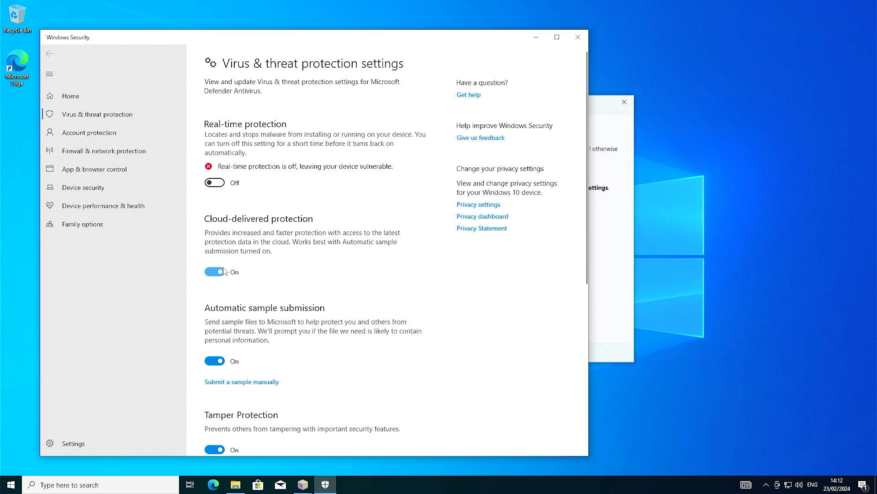
{"action": "left_click", "coordinate": [214, 271]}
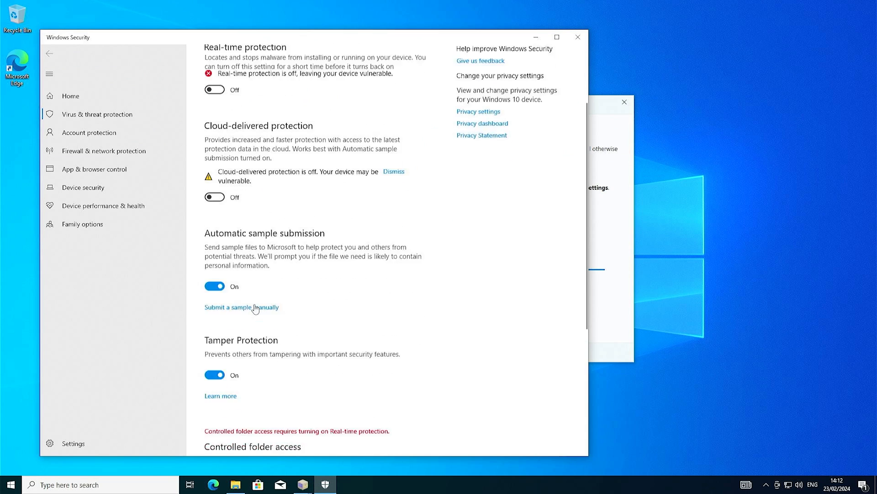
{"action": "left_click", "coordinate": [578, 37]}
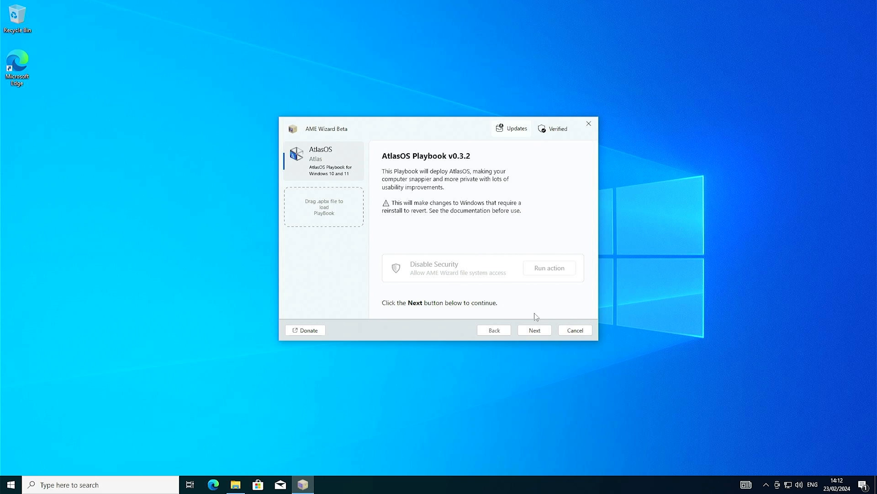
Pass the activation and requirements checks and agree to the playbook license
{"action": "left_click", "coordinate": [533, 329]}
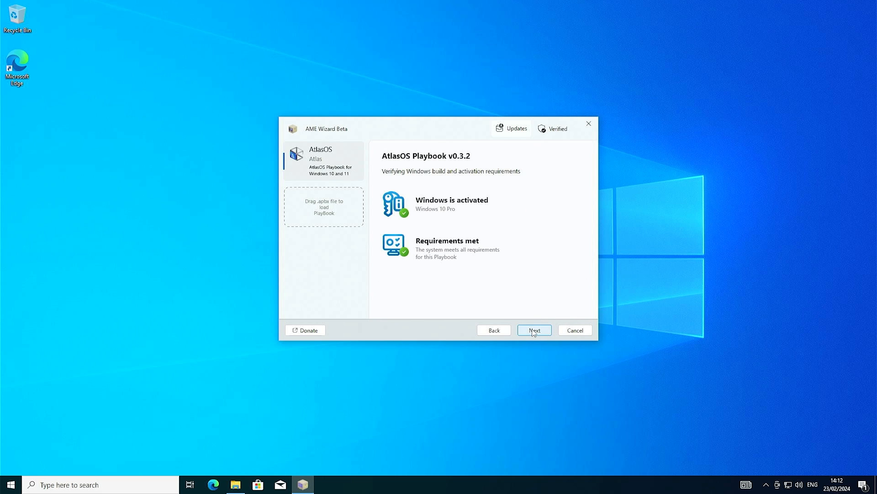
{"action": "left_click", "coordinate": [534, 329]}
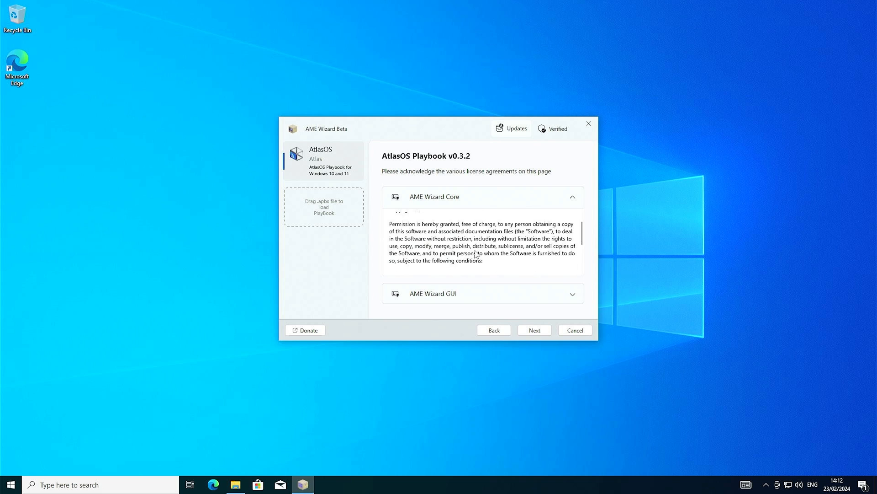
{"action": "left_click", "coordinate": [533, 330]}
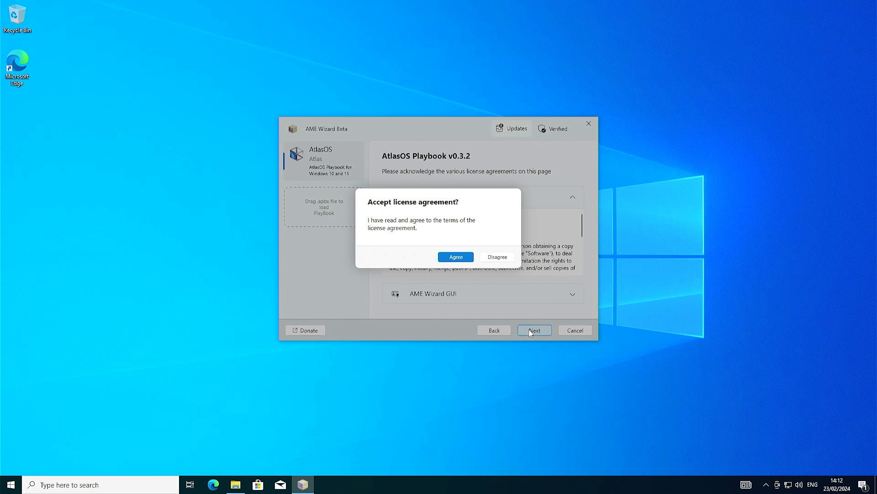
{"action": "left_click", "coordinate": [455, 256]}
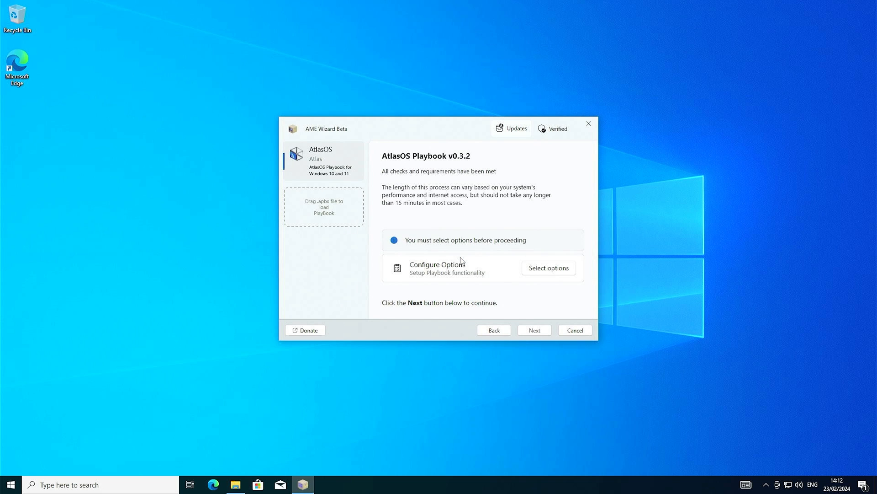
{"action": "mouse_move", "coordinate": [526, 275]}
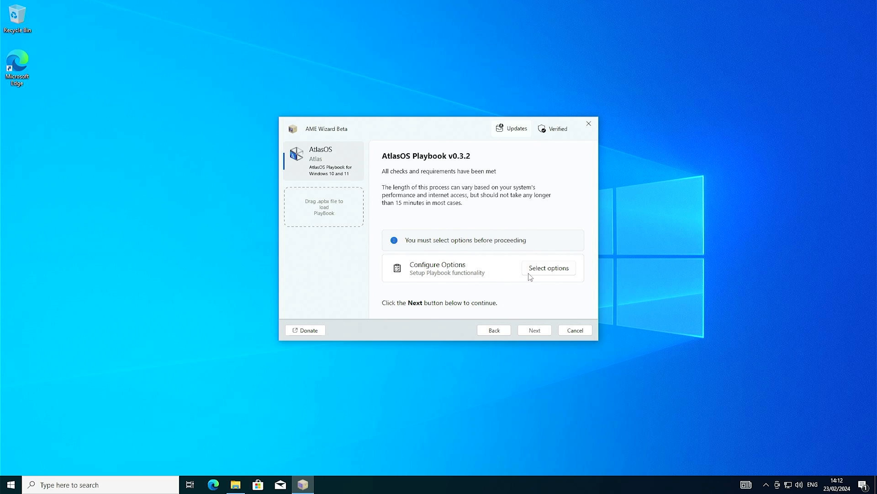
Keep Defender enabled, default mitigations, core isolation off, Edge removal, and choose Brave
{"action": "left_click", "coordinate": [548, 267]}
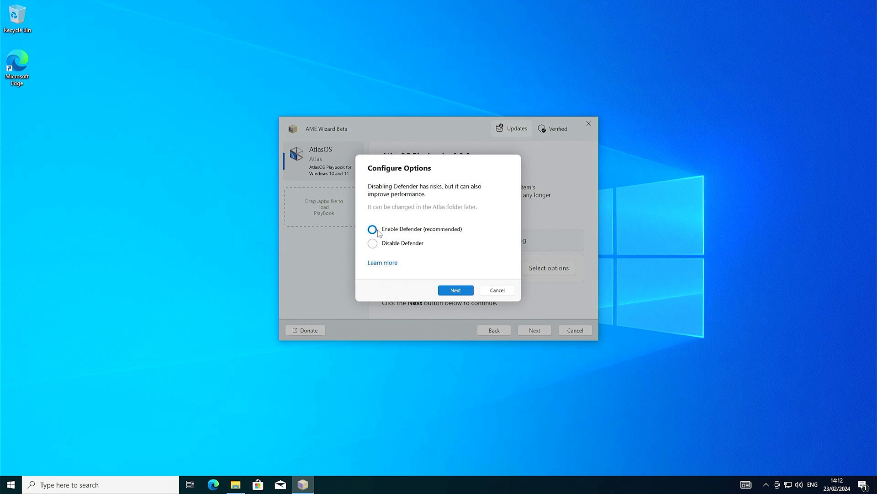
{"action": "left_click", "coordinate": [373, 229]}
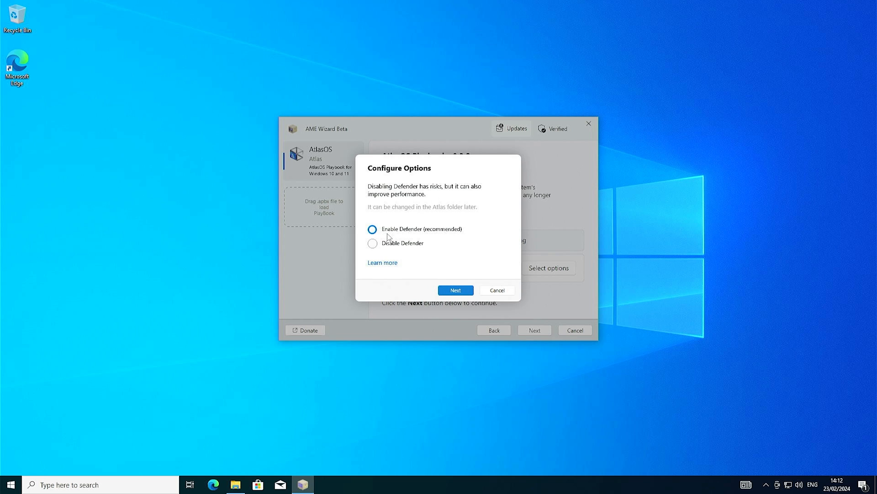
{"action": "left_click", "coordinate": [456, 289]}
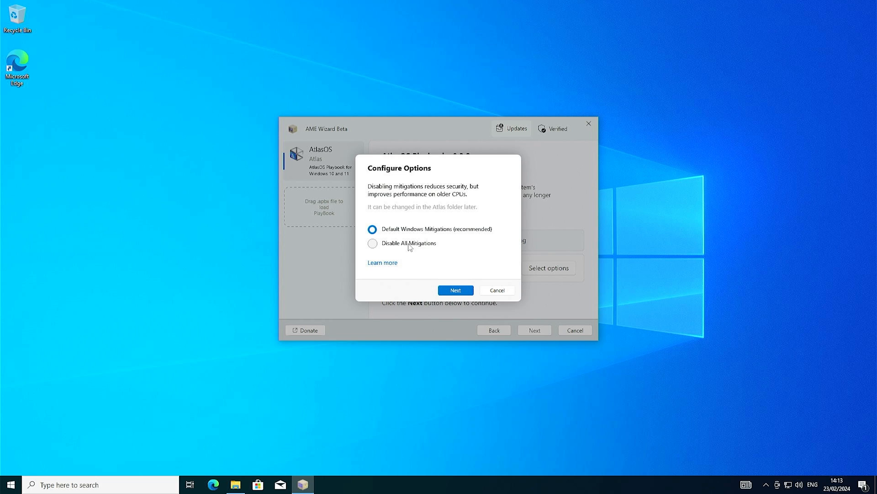
{"action": "mouse_move", "coordinate": [433, 287]}
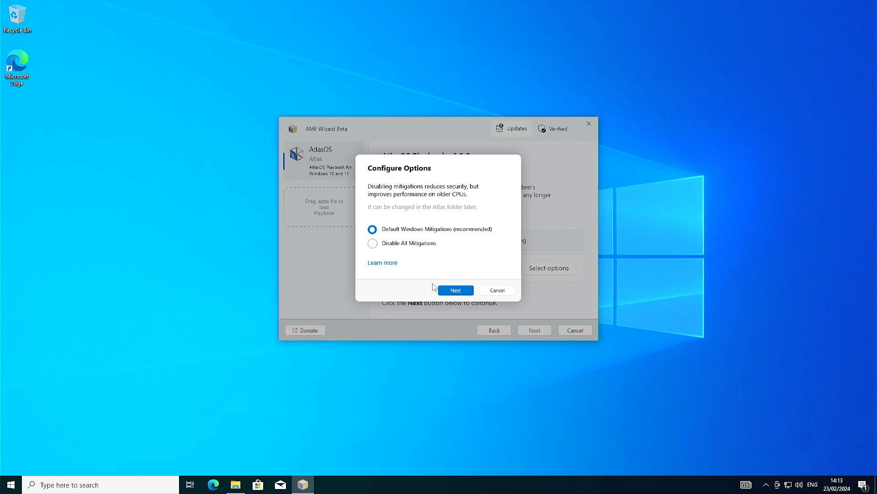
{"action": "mouse_move", "coordinate": [440, 242]}
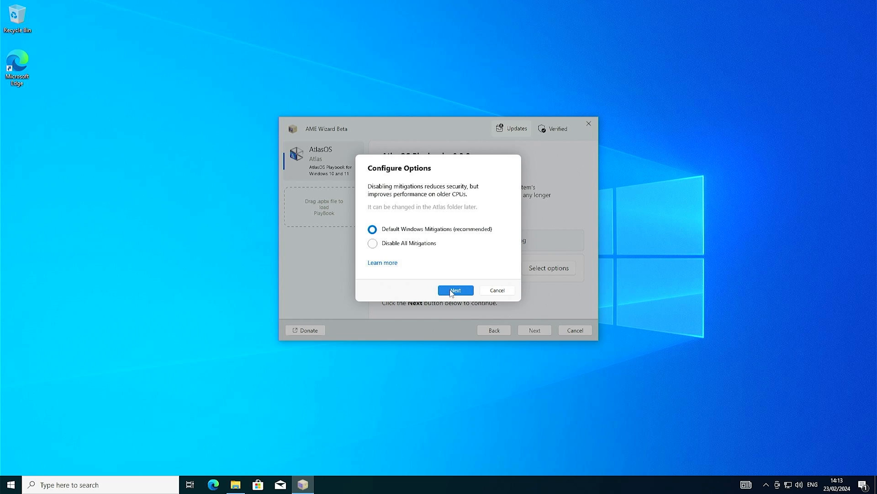
{"action": "left_click", "coordinate": [456, 290]}
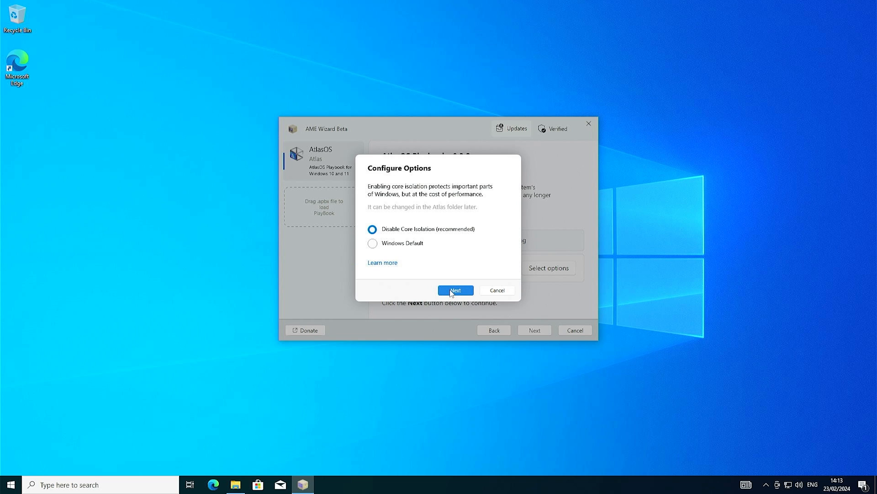
{"action": "left_click", "coordinate": [455, 290]}
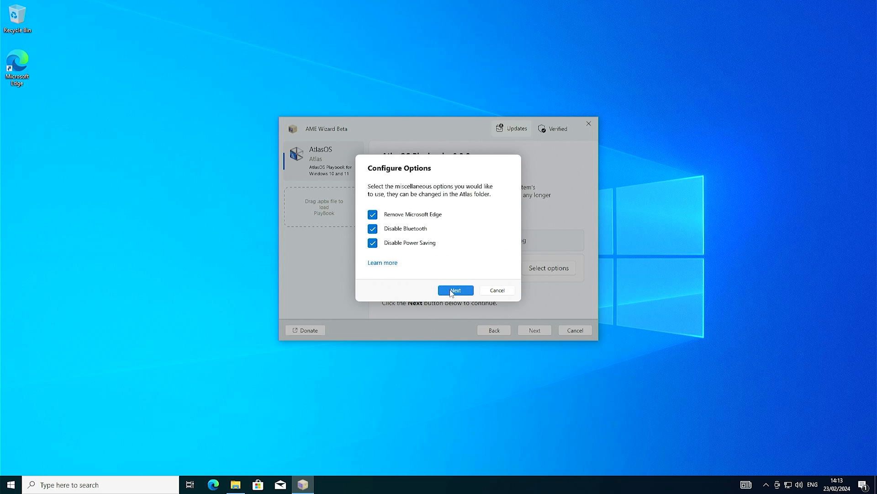
{"action": "left_click", "coordinate": [455, 290]}
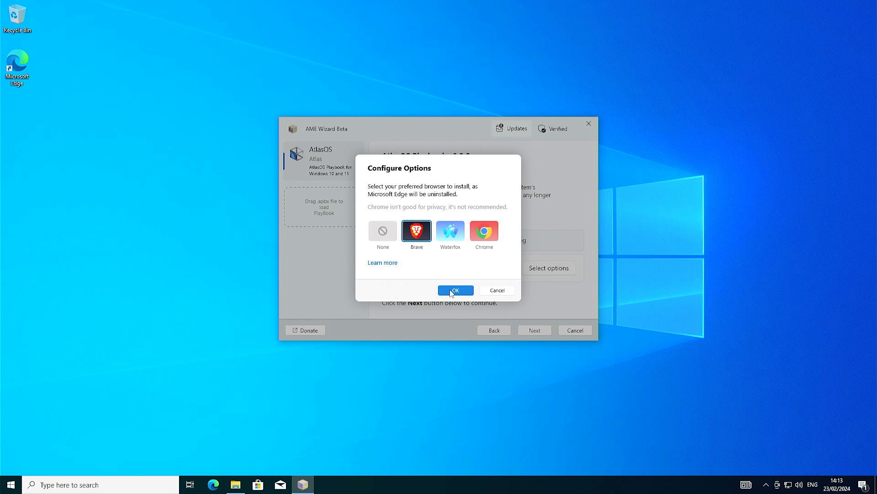
{"action": "mouse_move", "coordinate": [424, 259]}
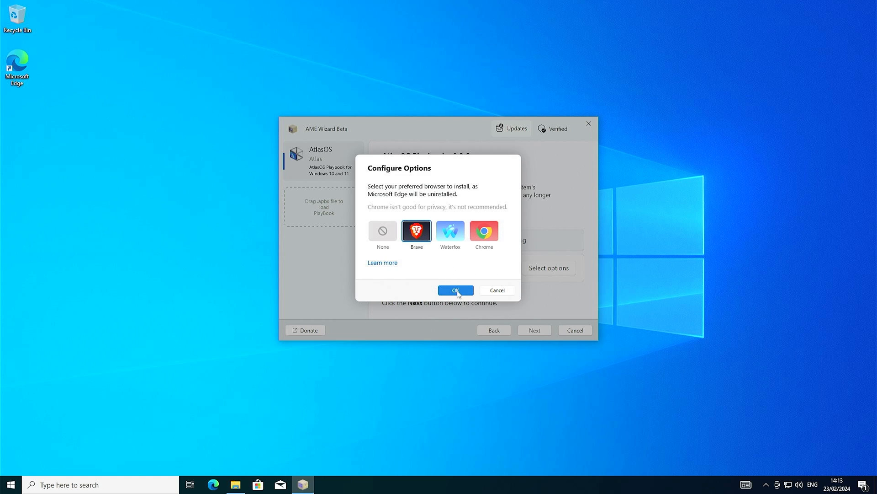
{"action": "left_click", "coordinate": [454, 289]}
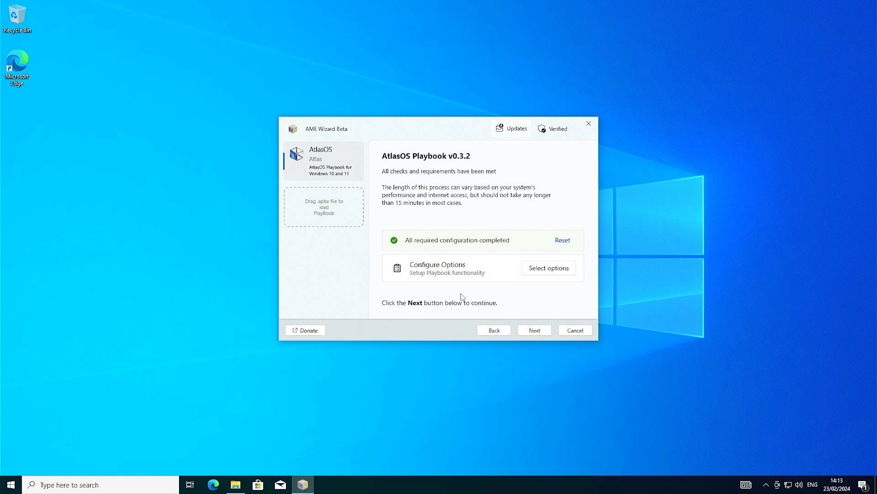
{"action": "left_click", "coordinate": [533, 330]}
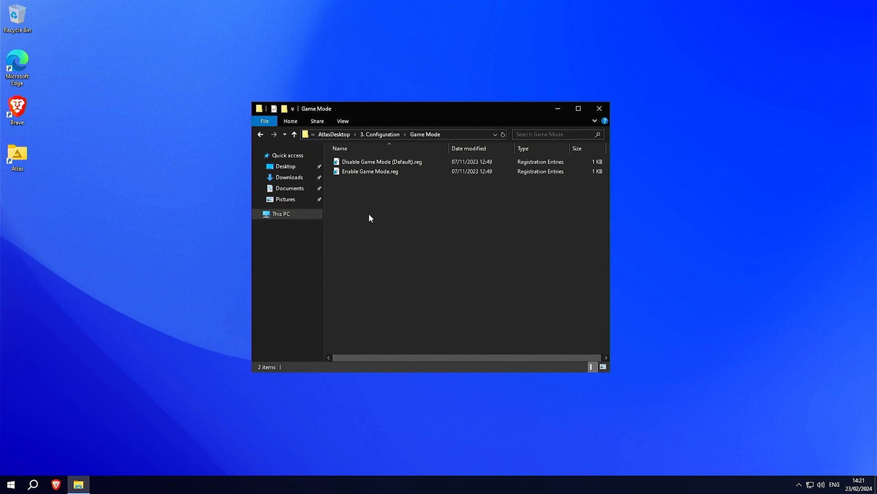
{"action": "mouse_move", "coordinate": [204, 319]}
{"action": "type", "text": "ga"}
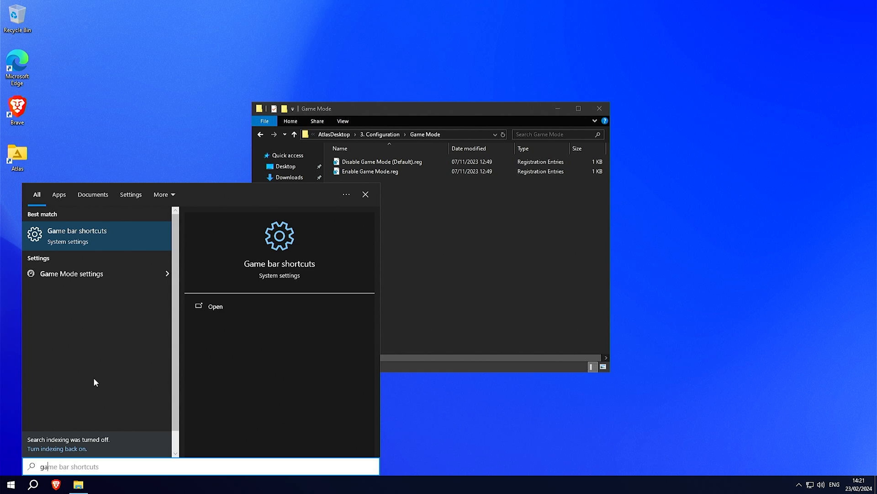
Open the game bar shortcuts settings page from the Start search results
{"action": "left_click", "coordinate": [215, 306]}
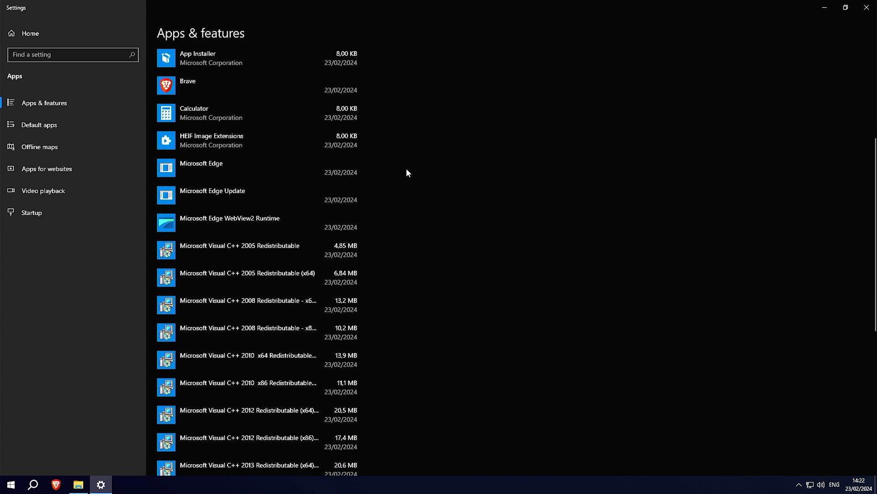
Scroll the Apps & features list down to Paint, Snipping Tool, Xbox and Xbox Live
{"action": "scroll", "scroll_direction": "down", "scroll_amount": 3}
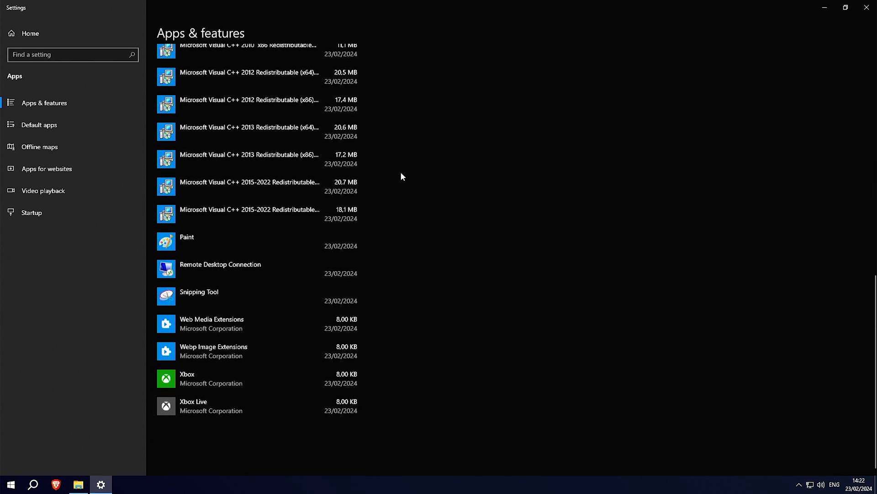
{"action": "mouse_move", "coordinate": [213, 336]}
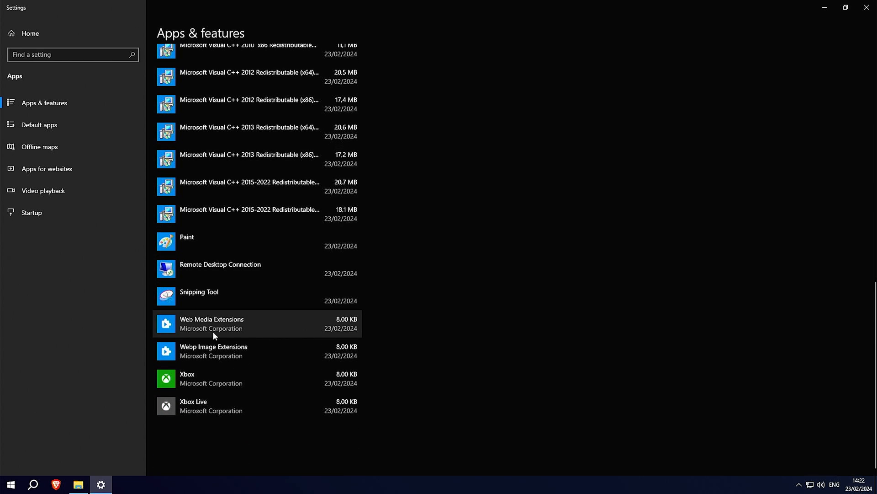